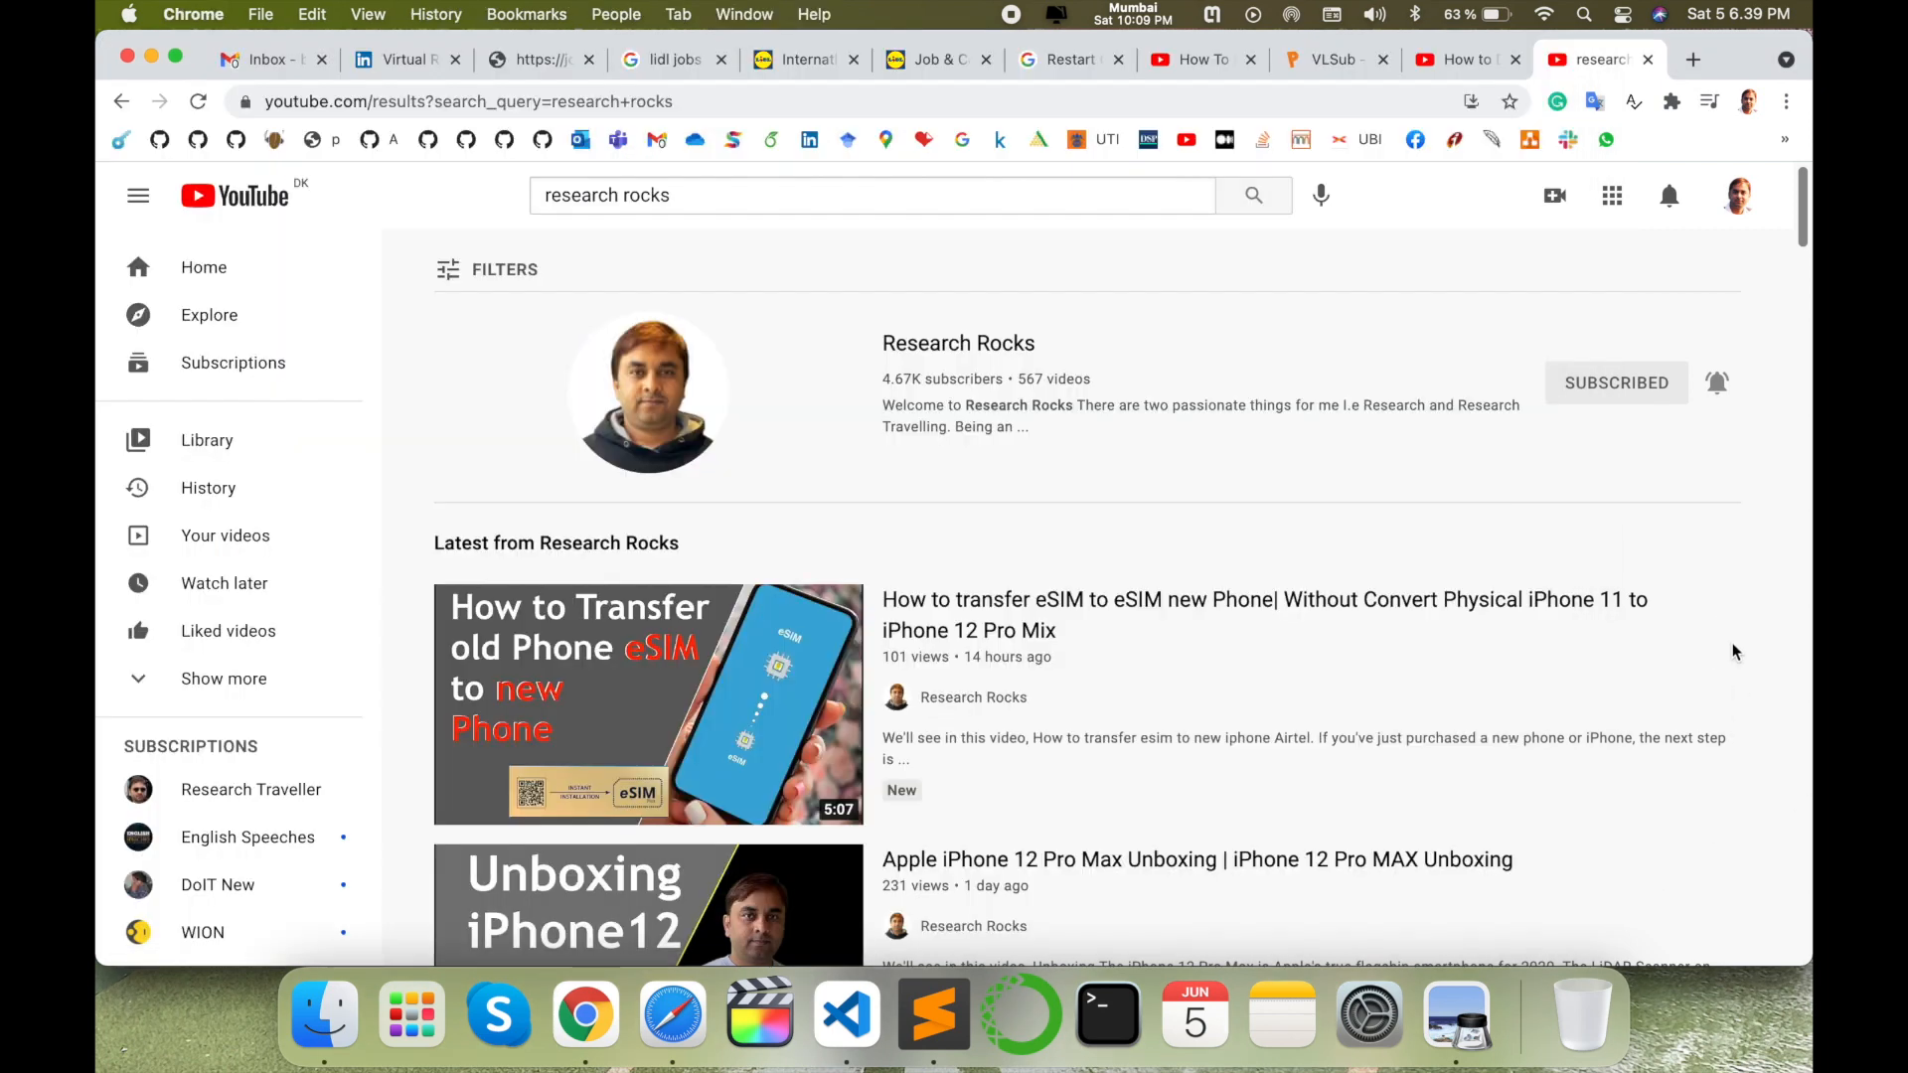
# Open the Research Rocks YouTube channel page and add a new empty tab after it.
pyautogui.click(957, 341)
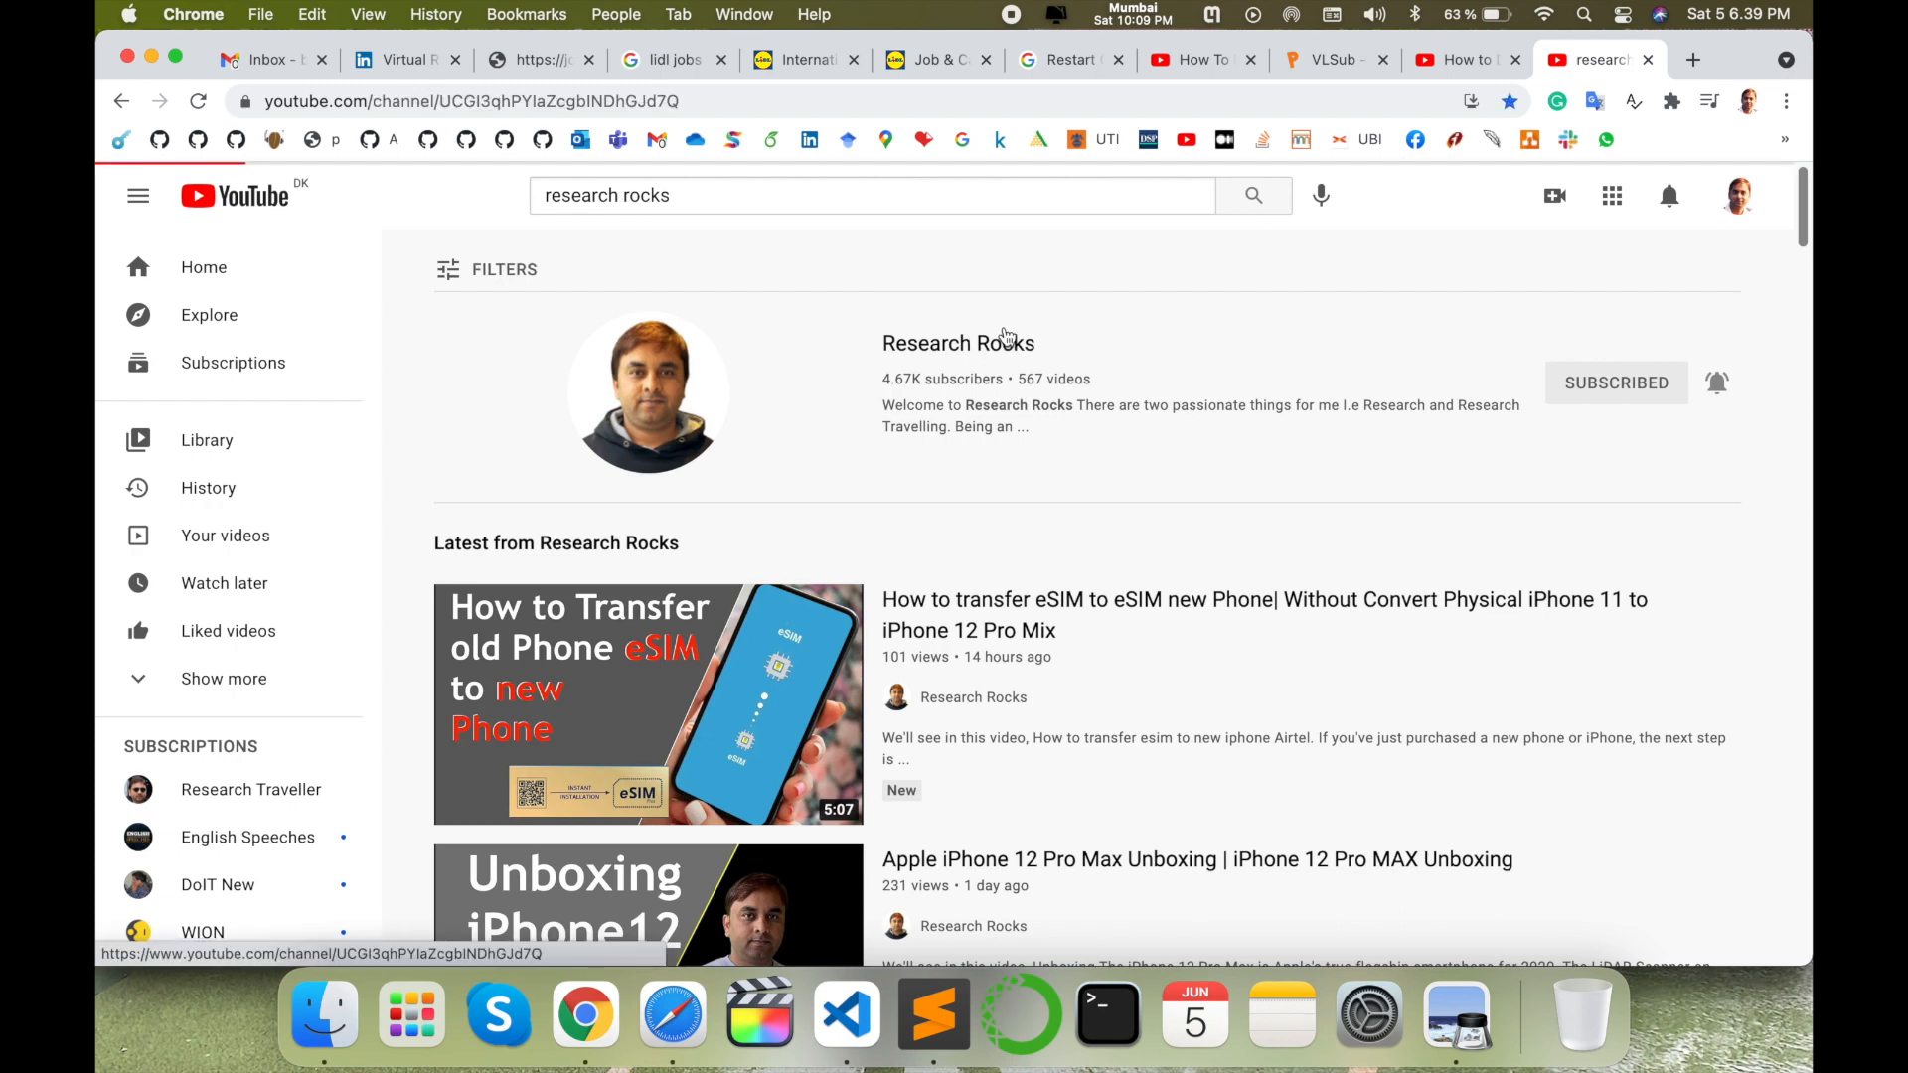
pyautogui.click(1691, 57)
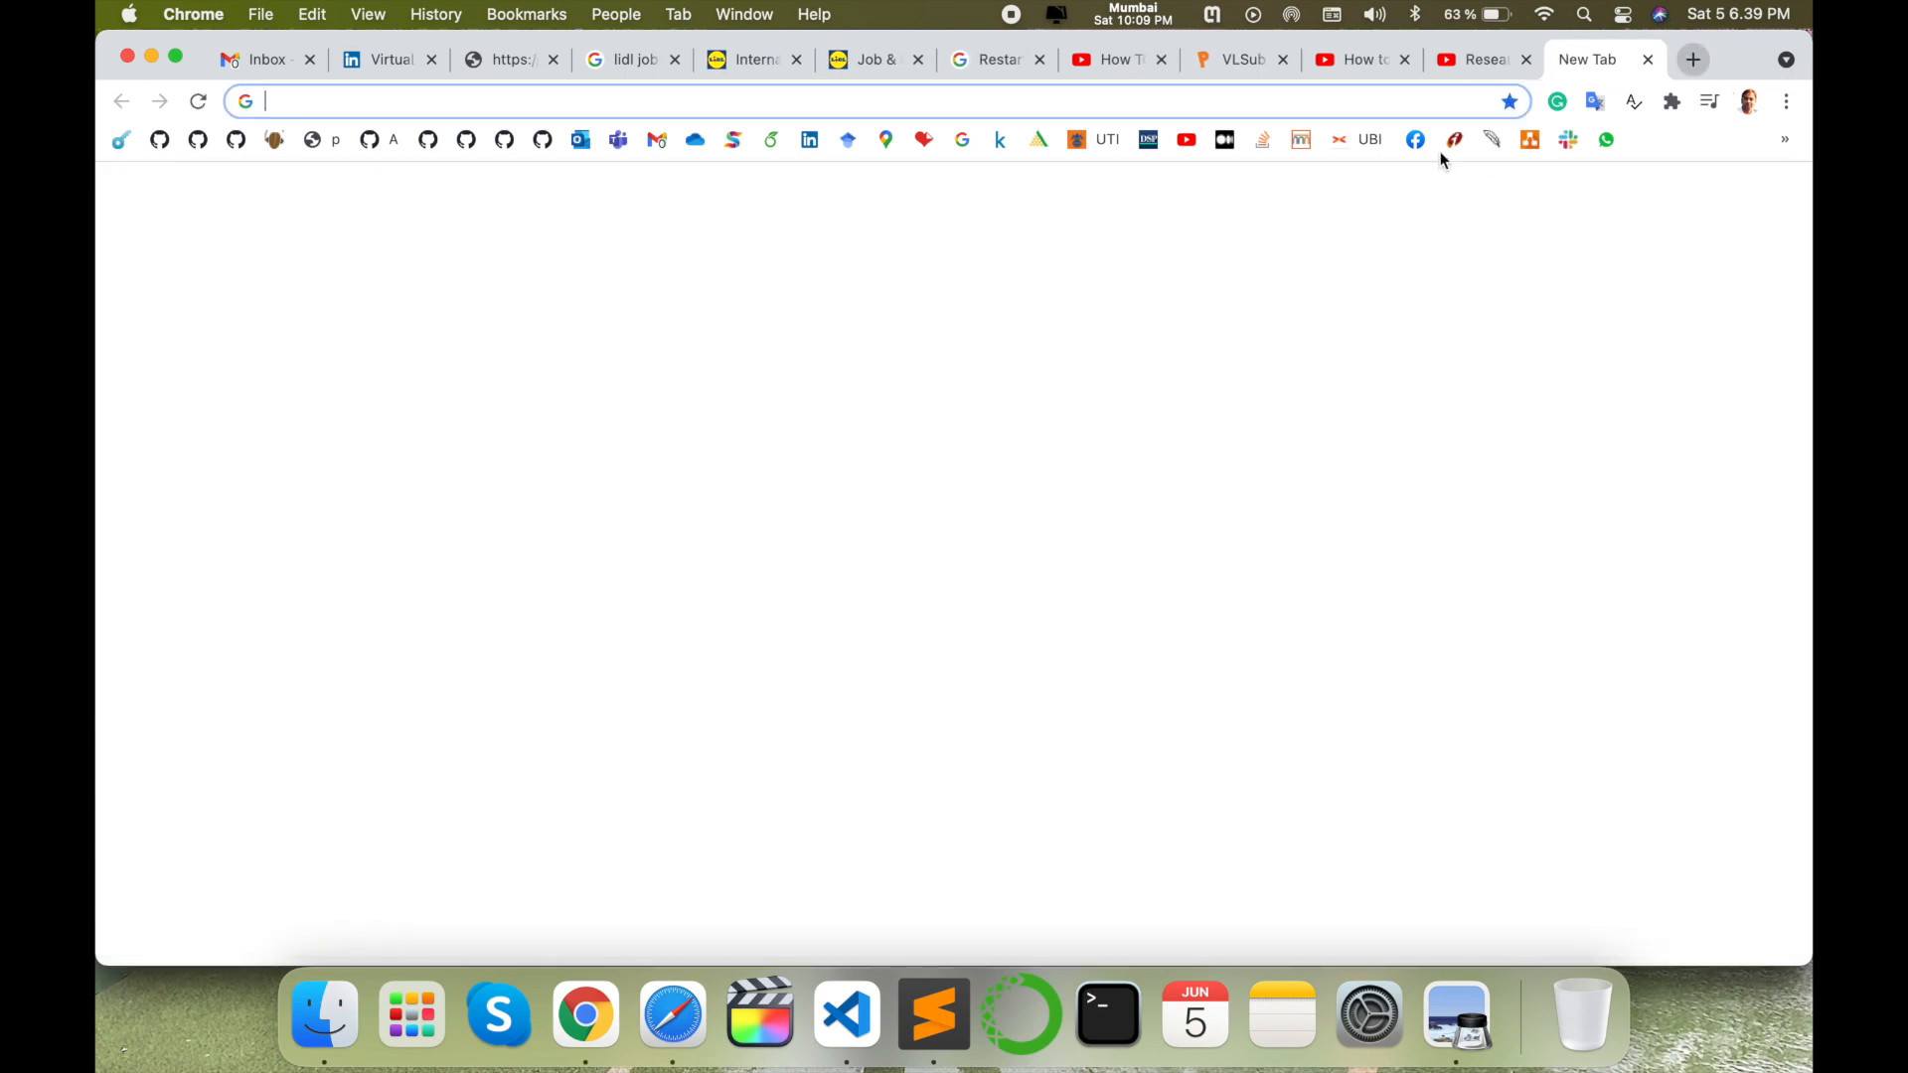
# Open QuillBot, iLovePDF, GitHub and Kaggle from bookmarks in new tabs, ending on a blank tab.
pyautogui.click(1689, 57)
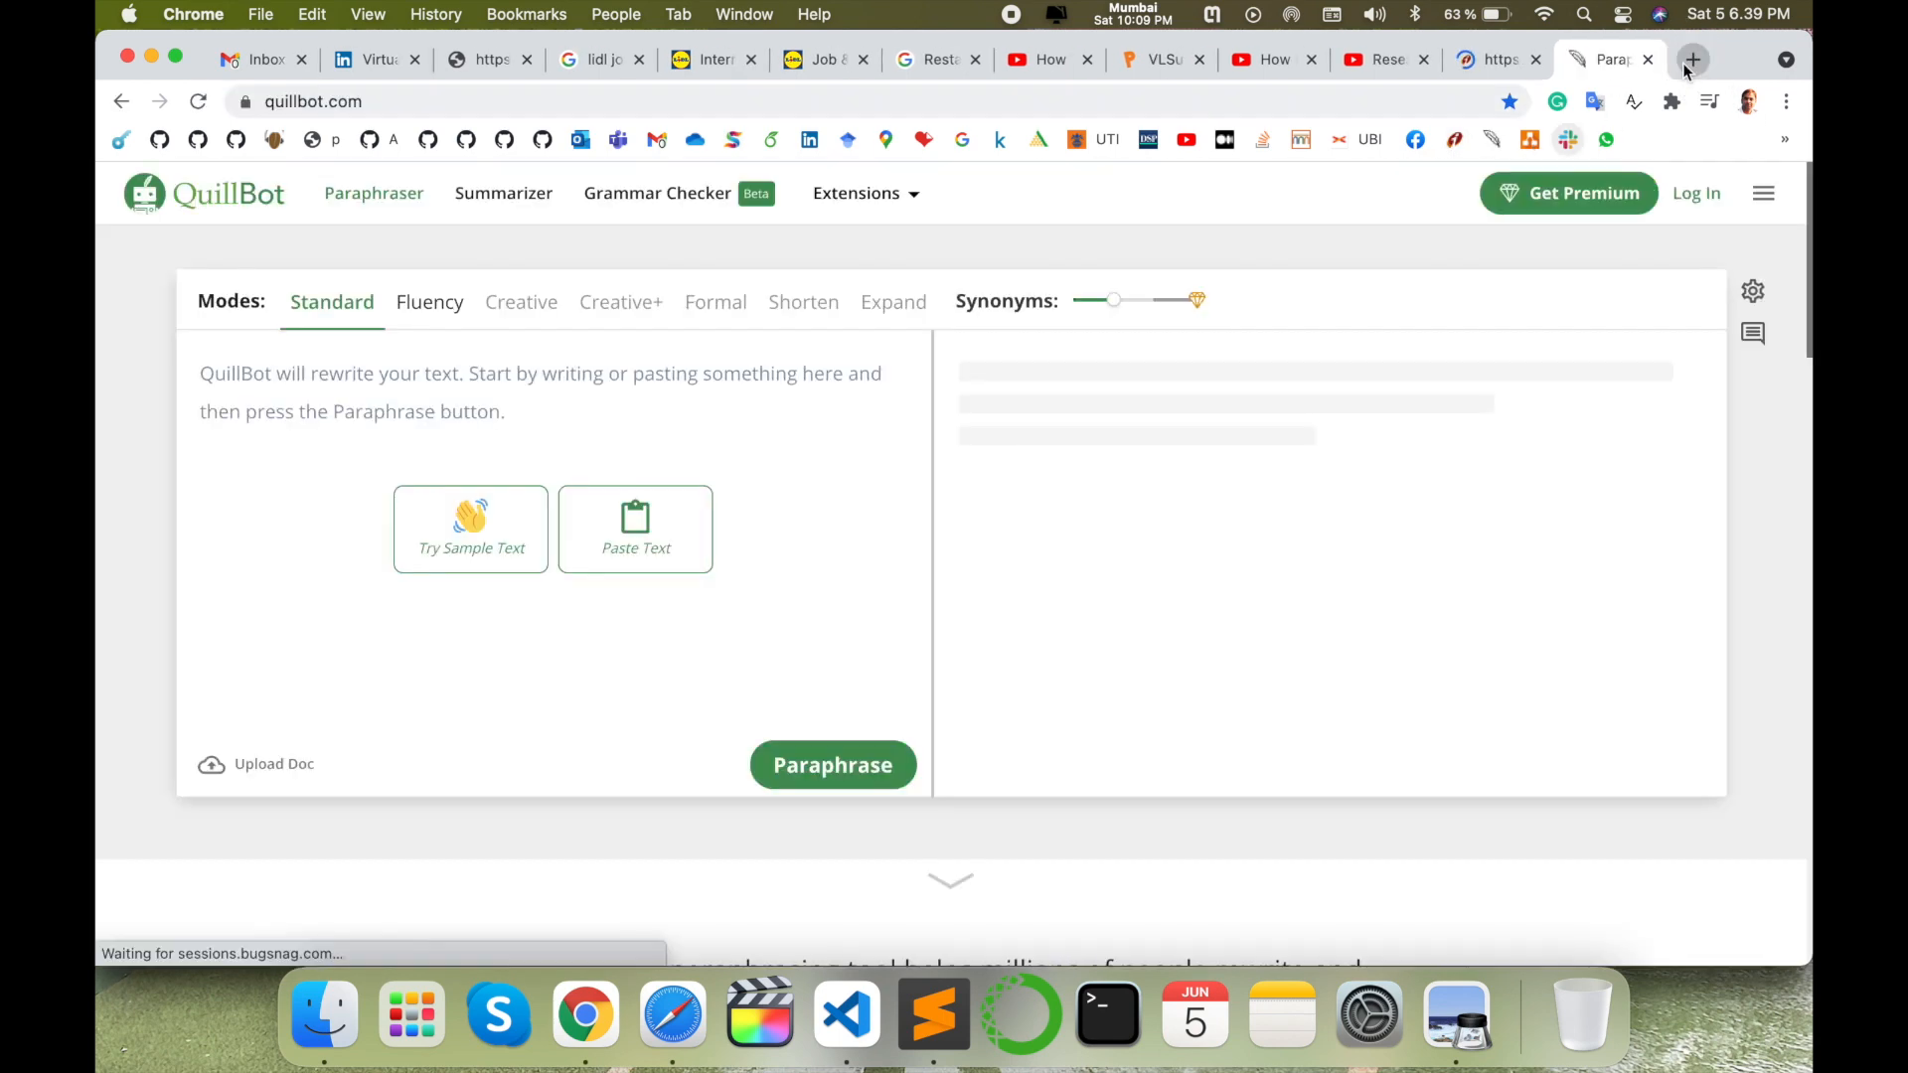
pyautogui.click(1691, 58)
pyautogui.write('ilovepdf.com')
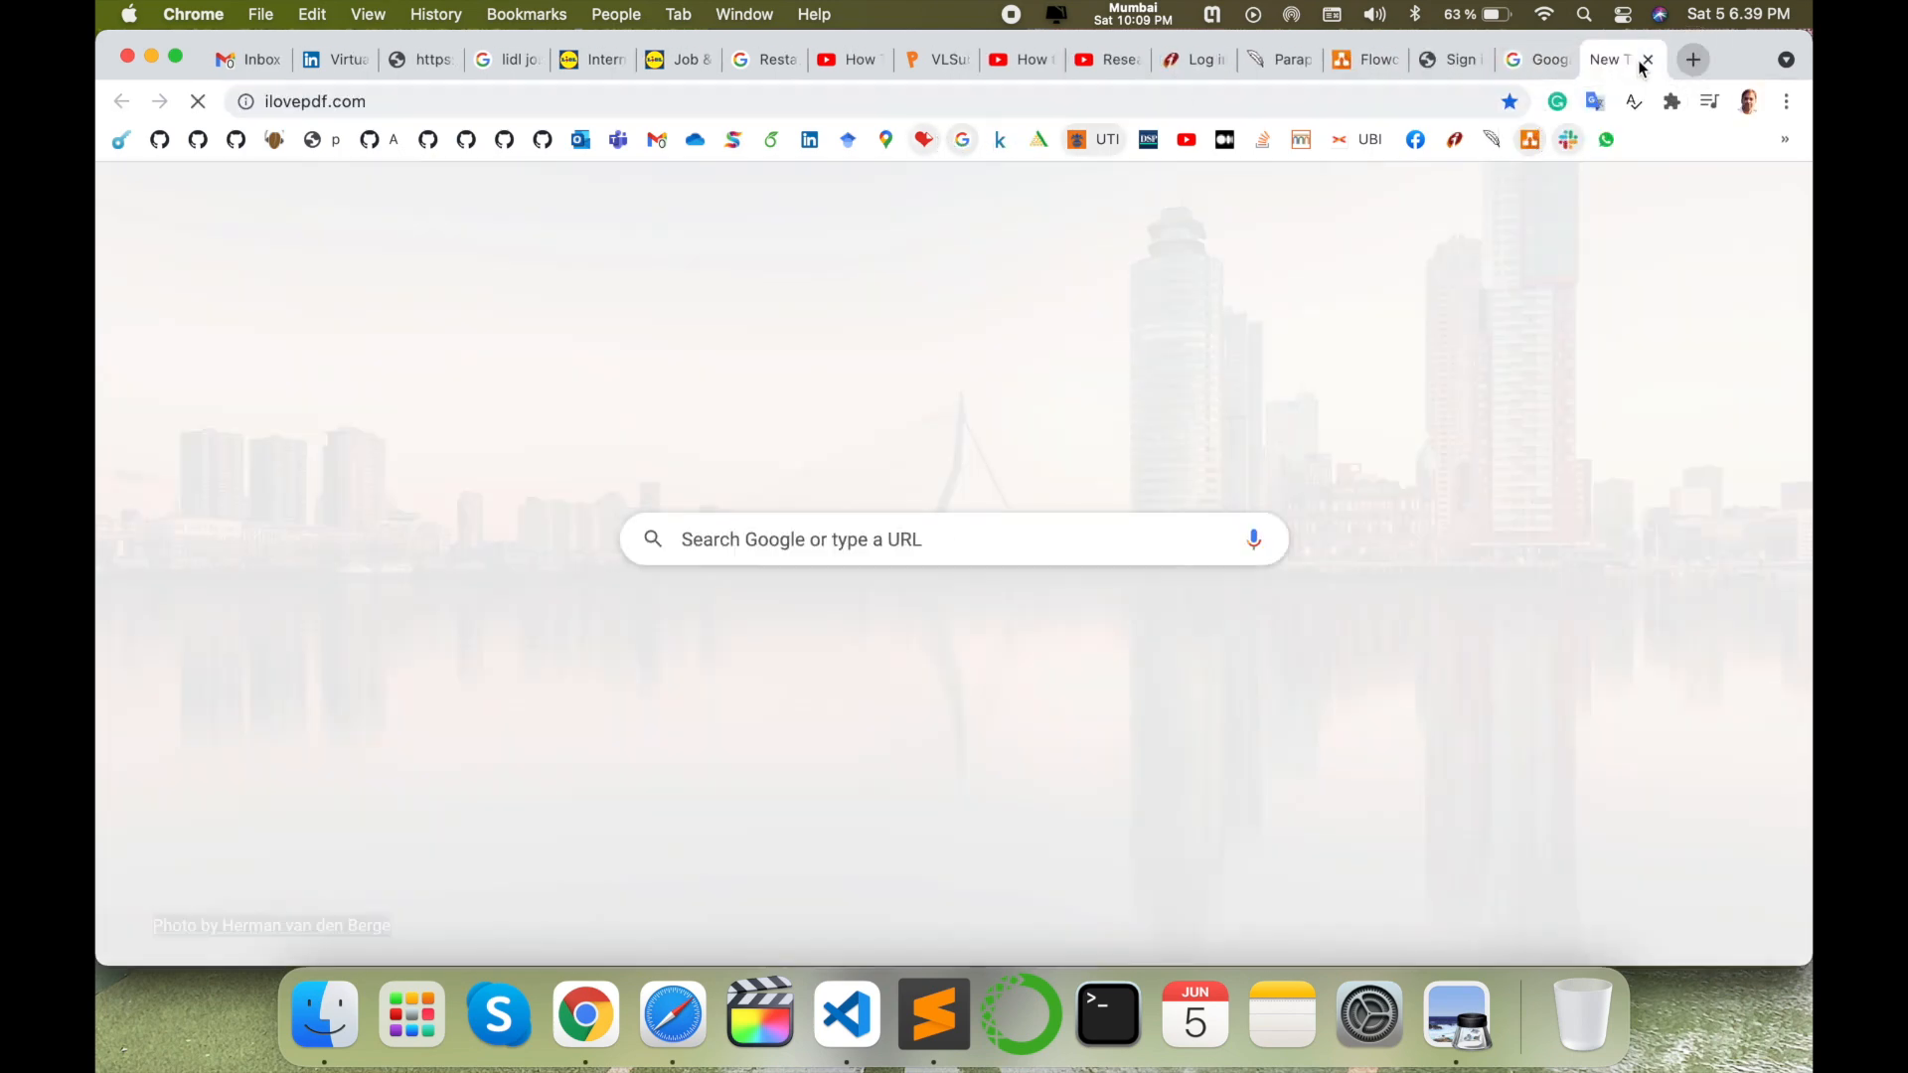
pyautogui.click(1645, 58)
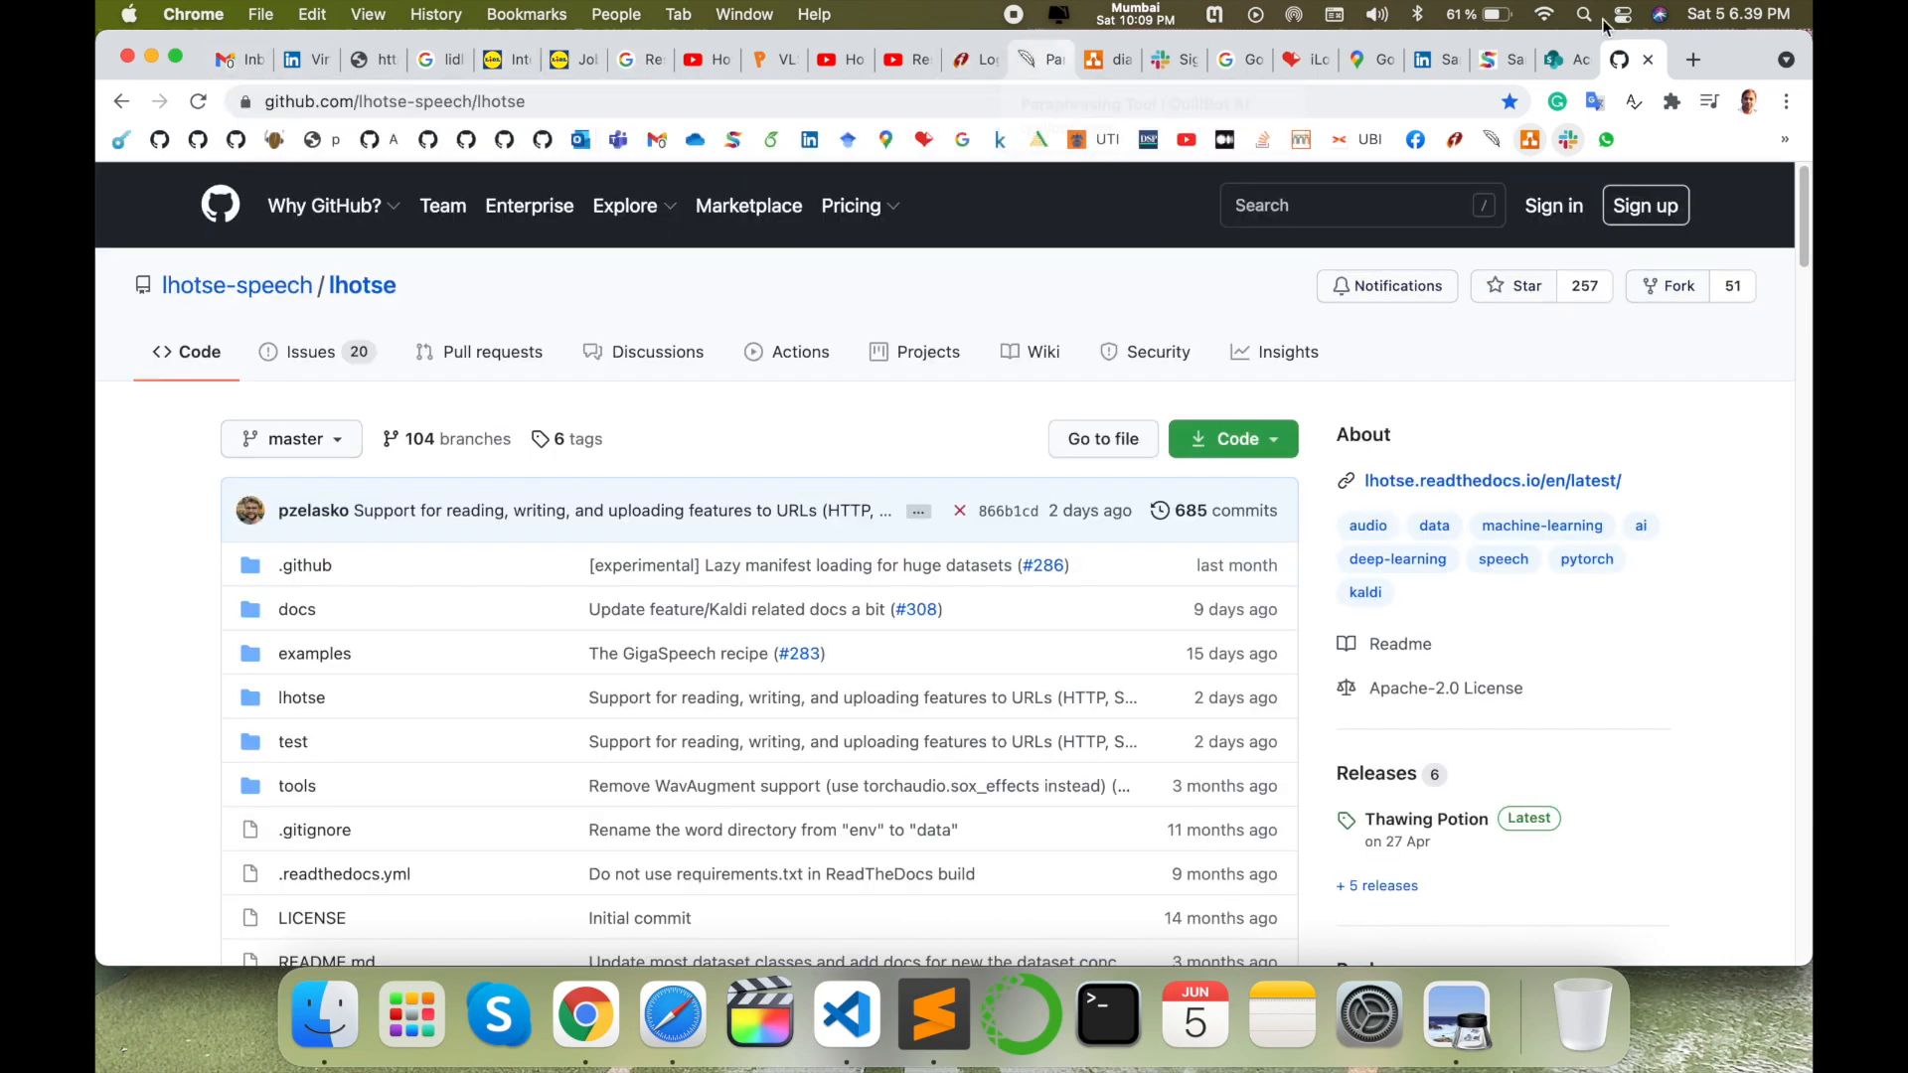
pyautogui.click(1691, 57)
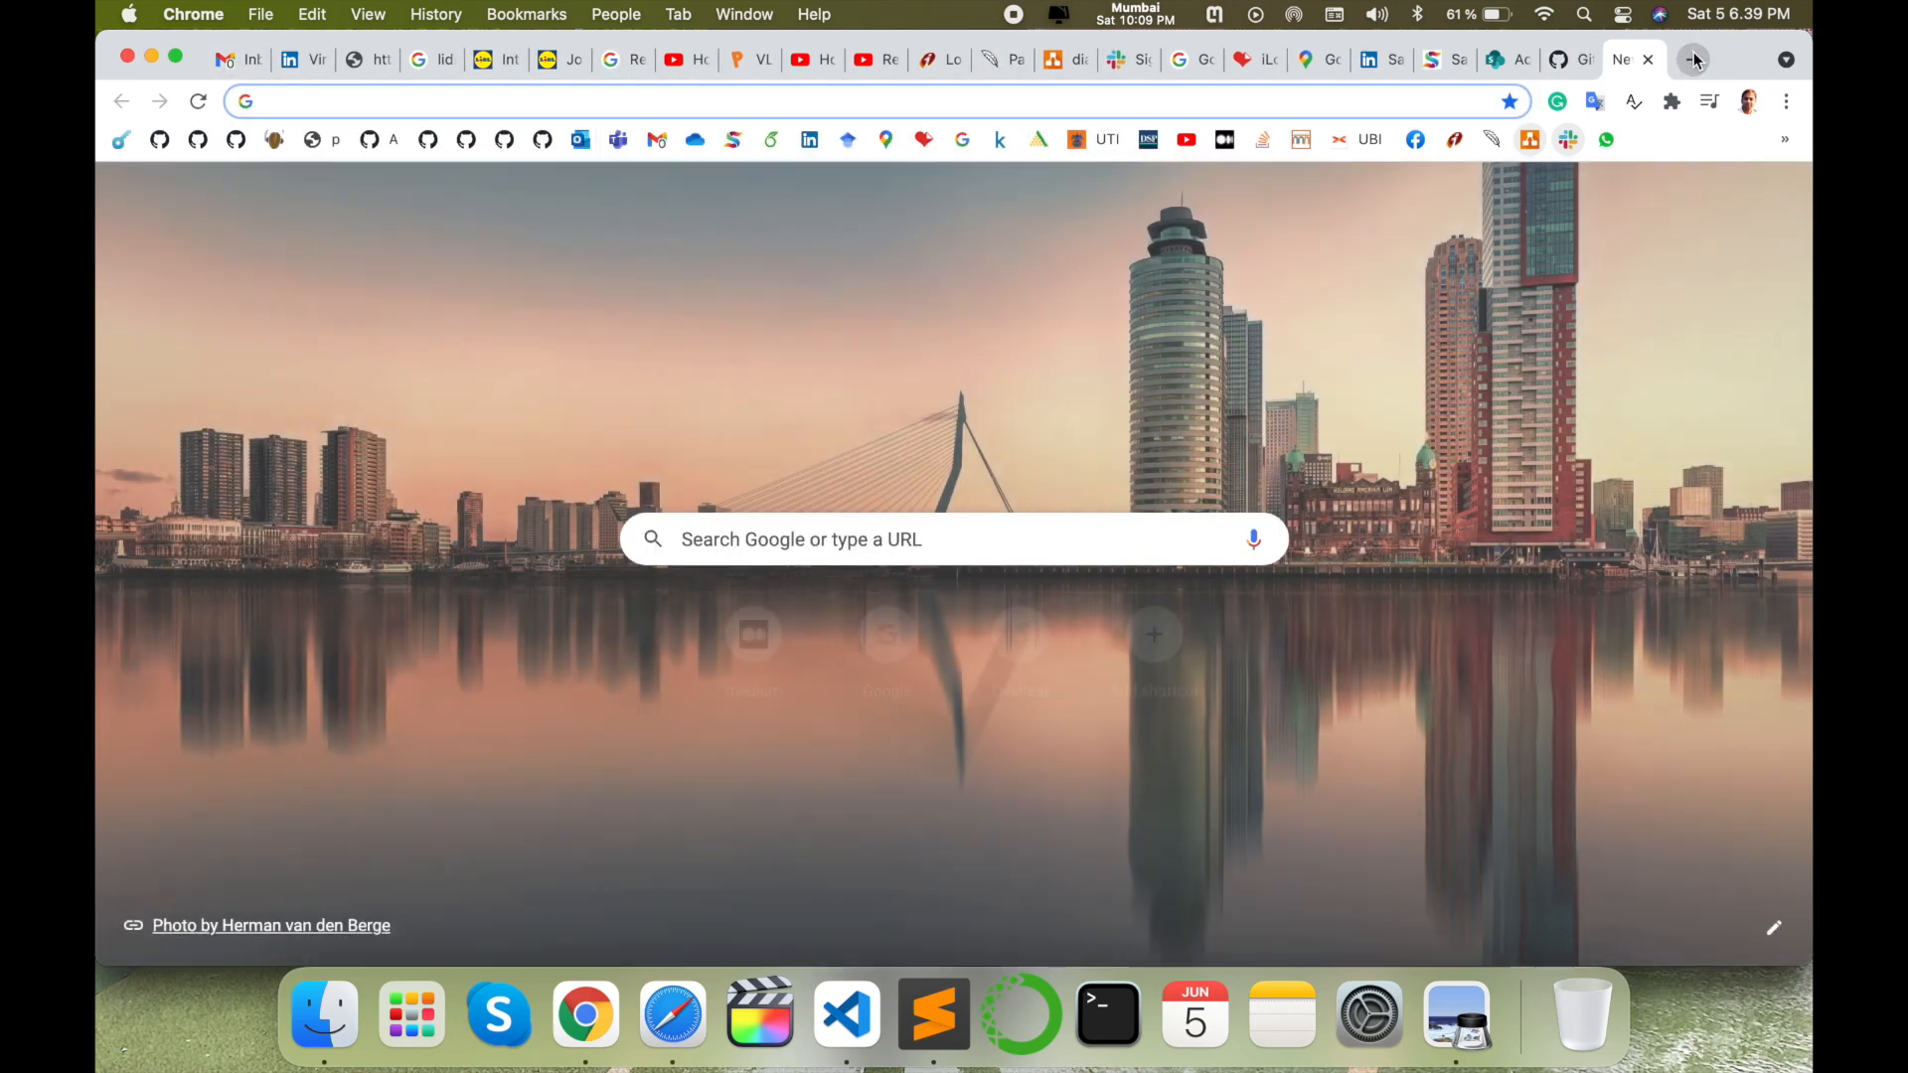
pyautogui.click(1147, 139)
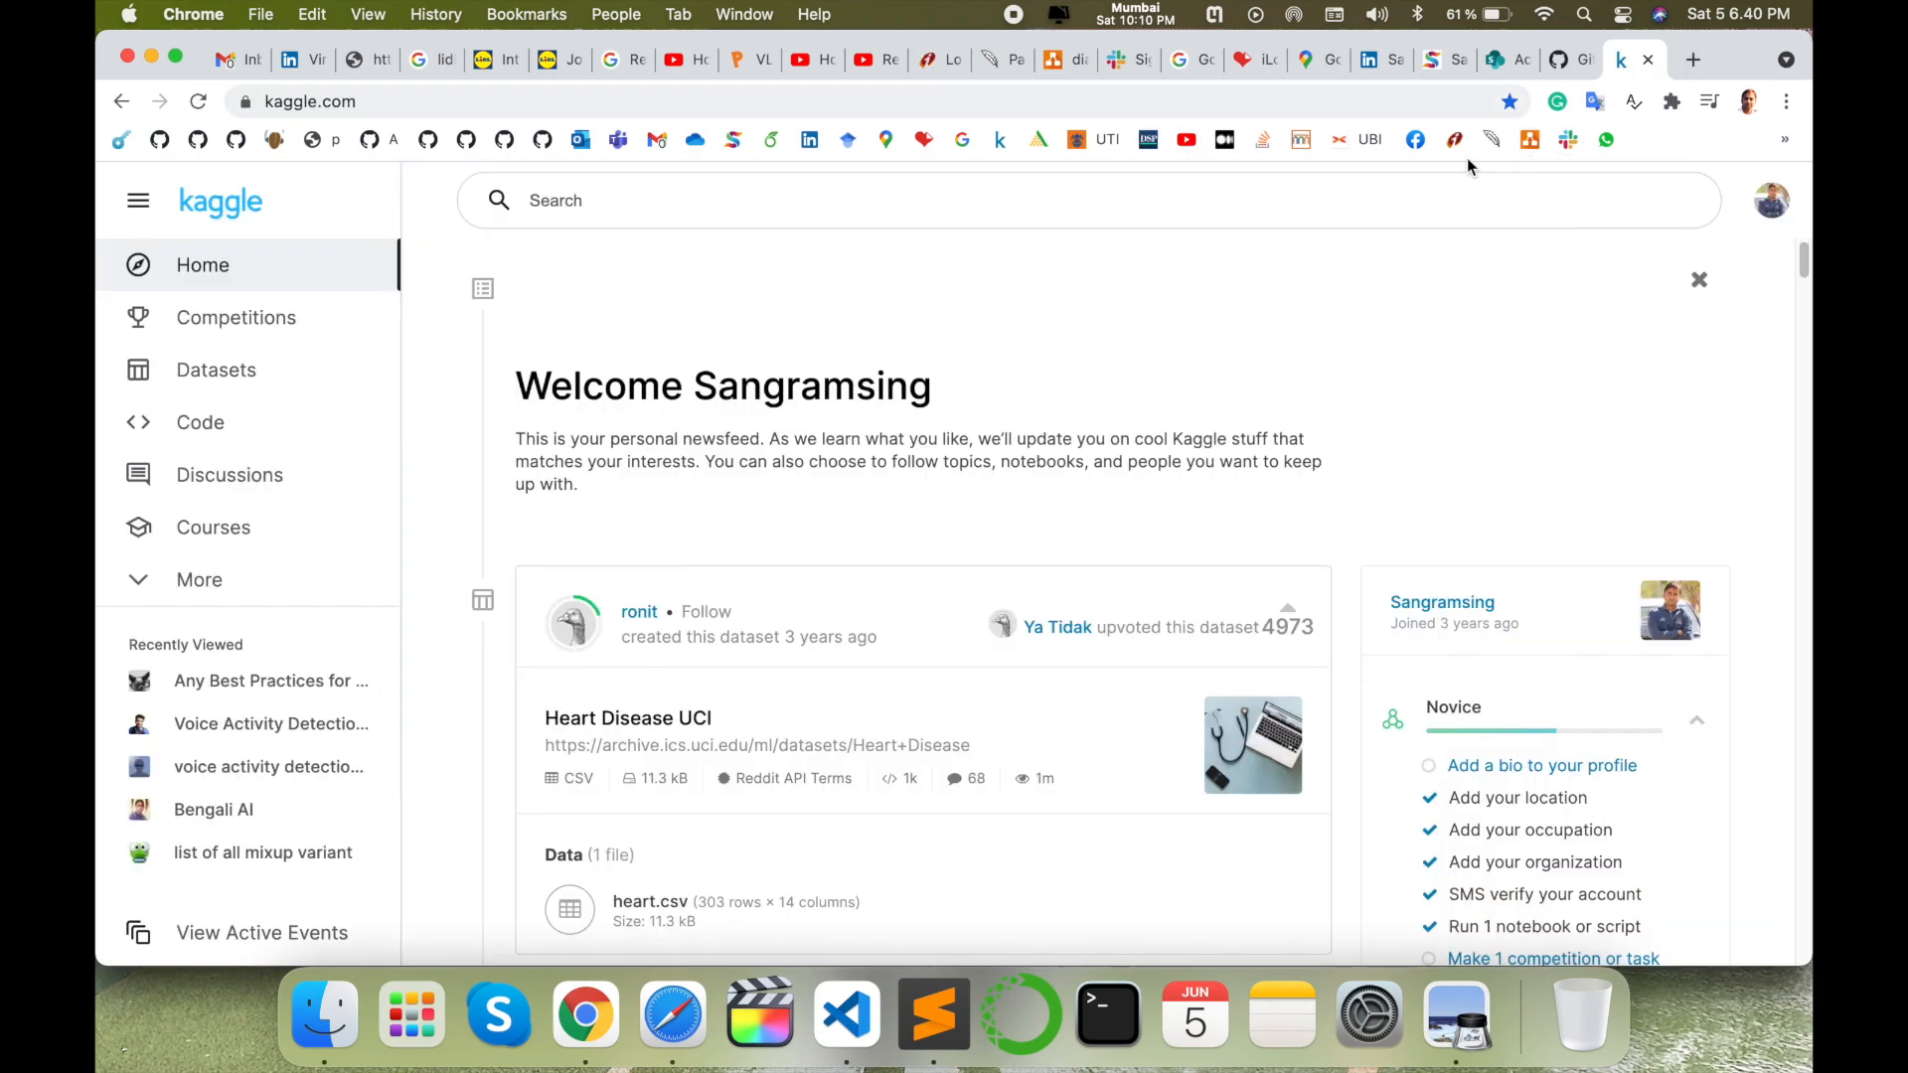
pyautogui.click(1689, 57)
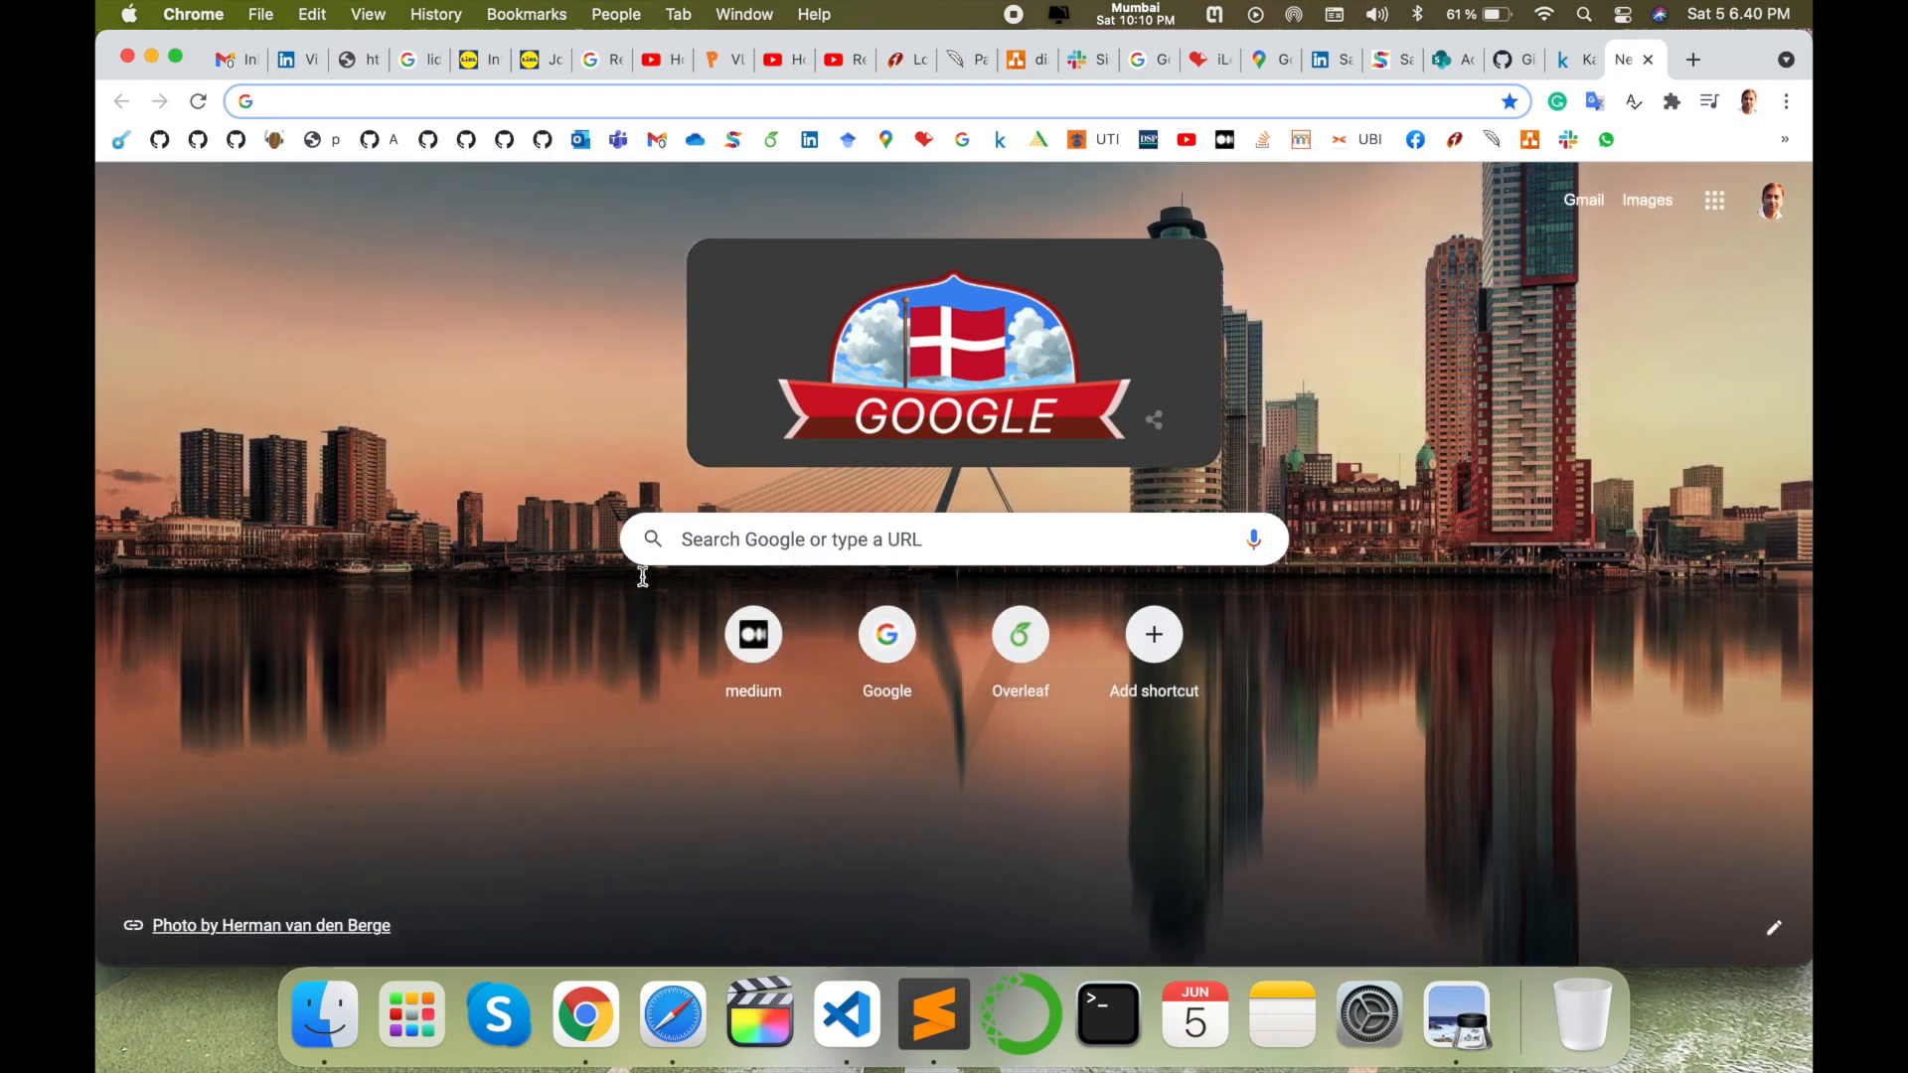
pyautogui.moveTo(751, 304)
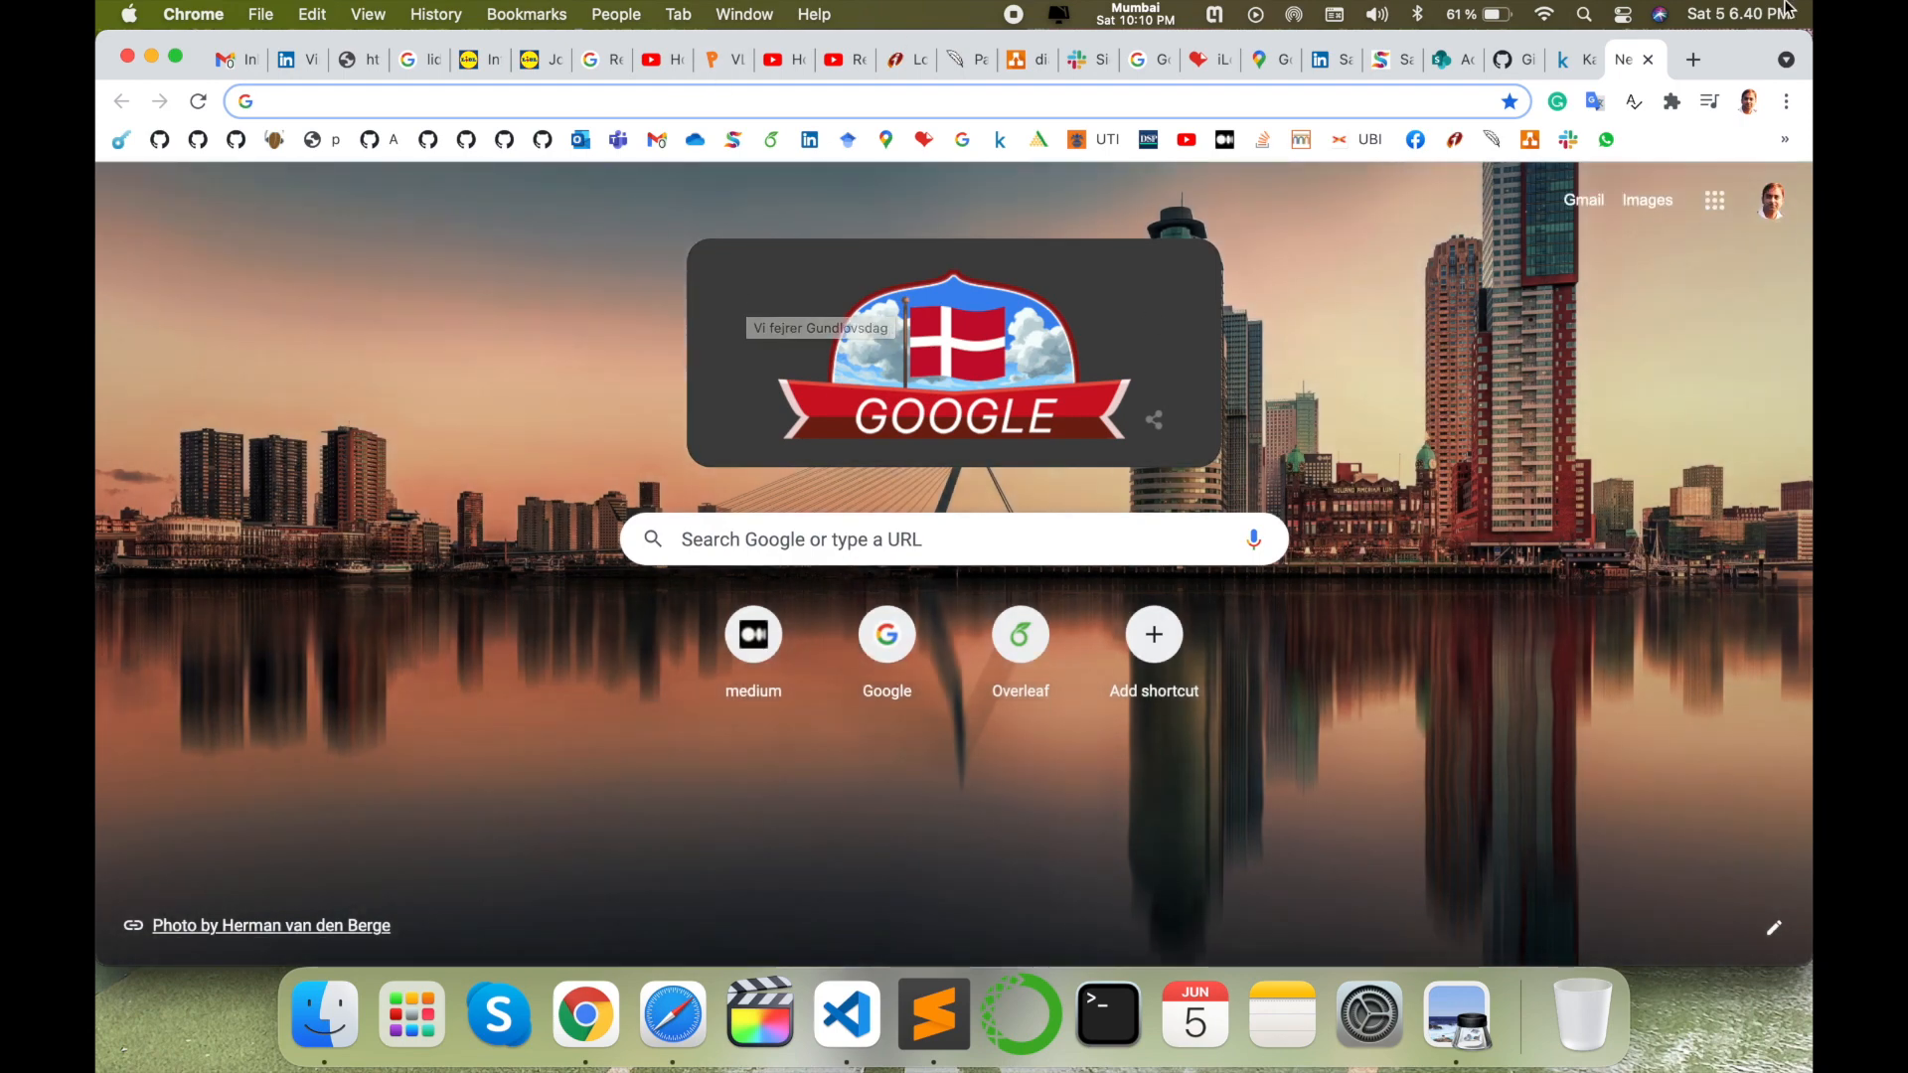
pyautogui.write('chrome://restart')
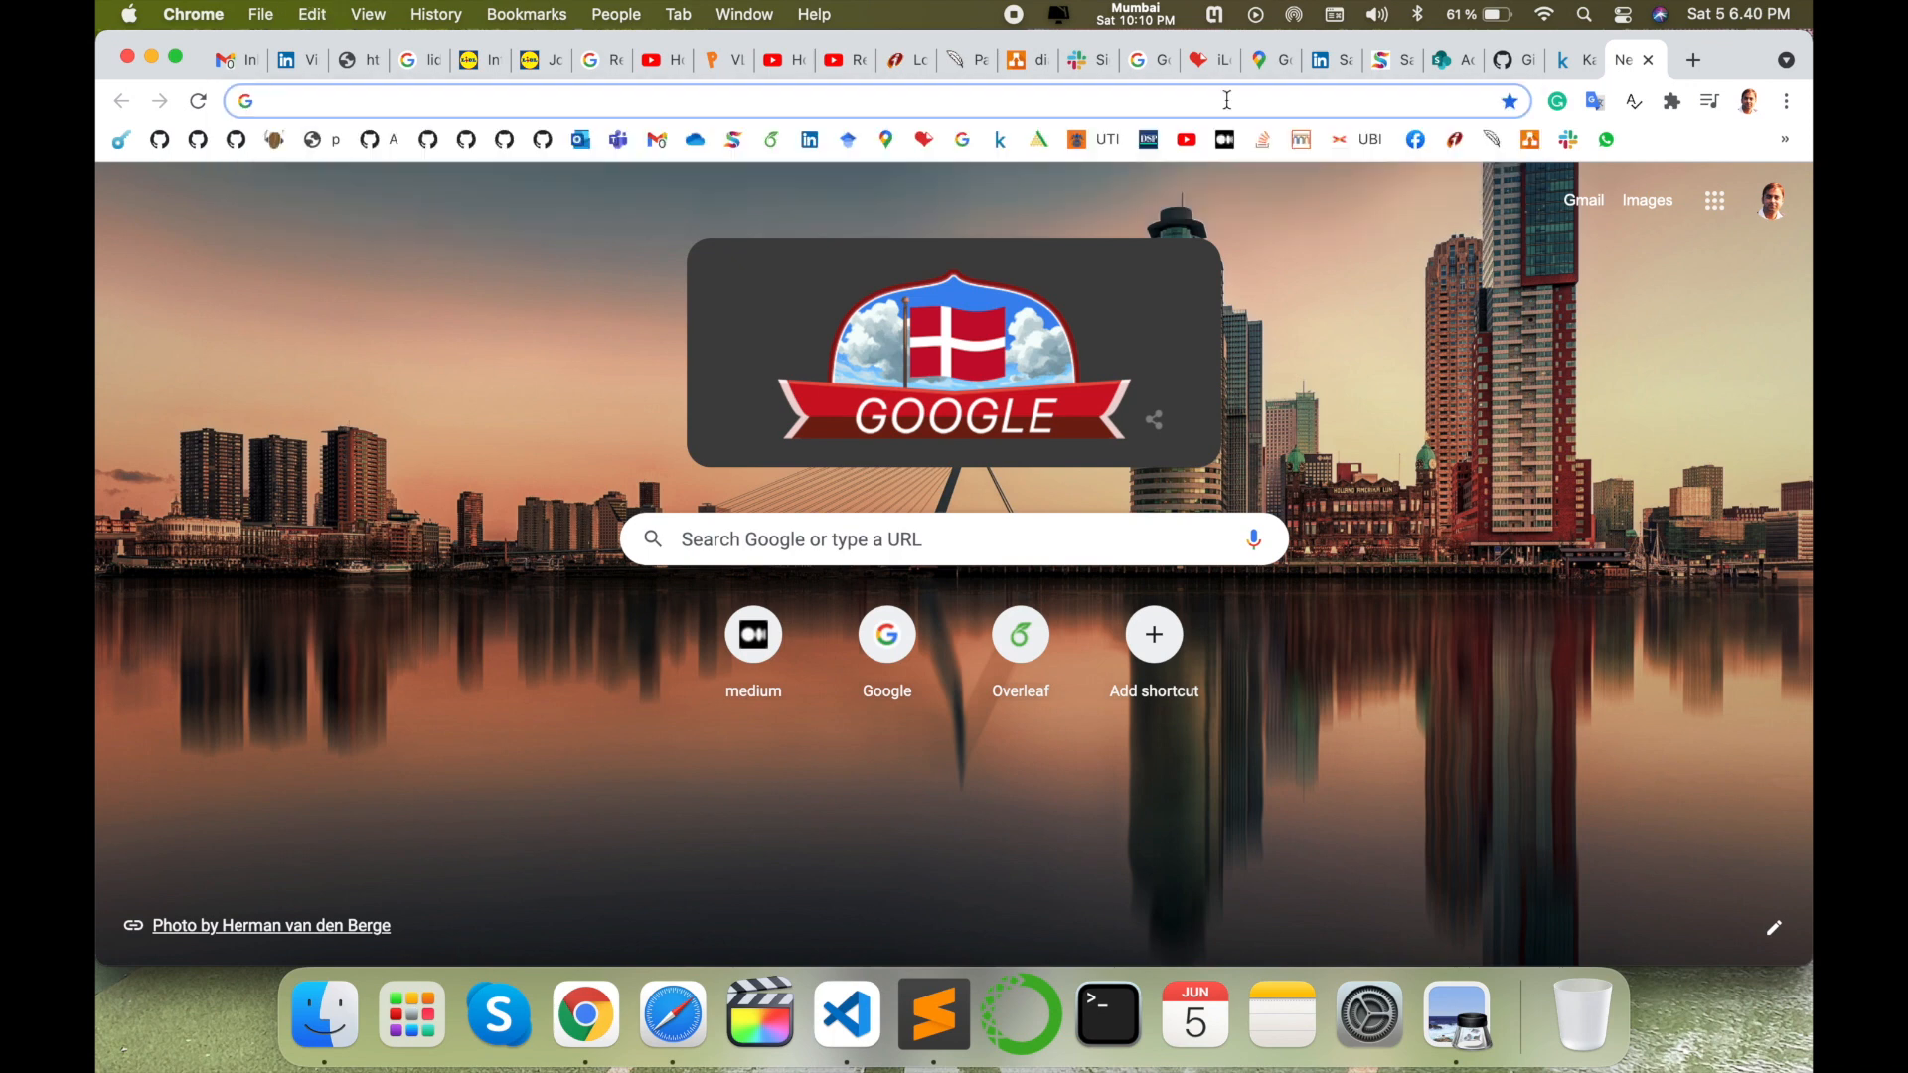
pyautogui.write('chrome://restart')
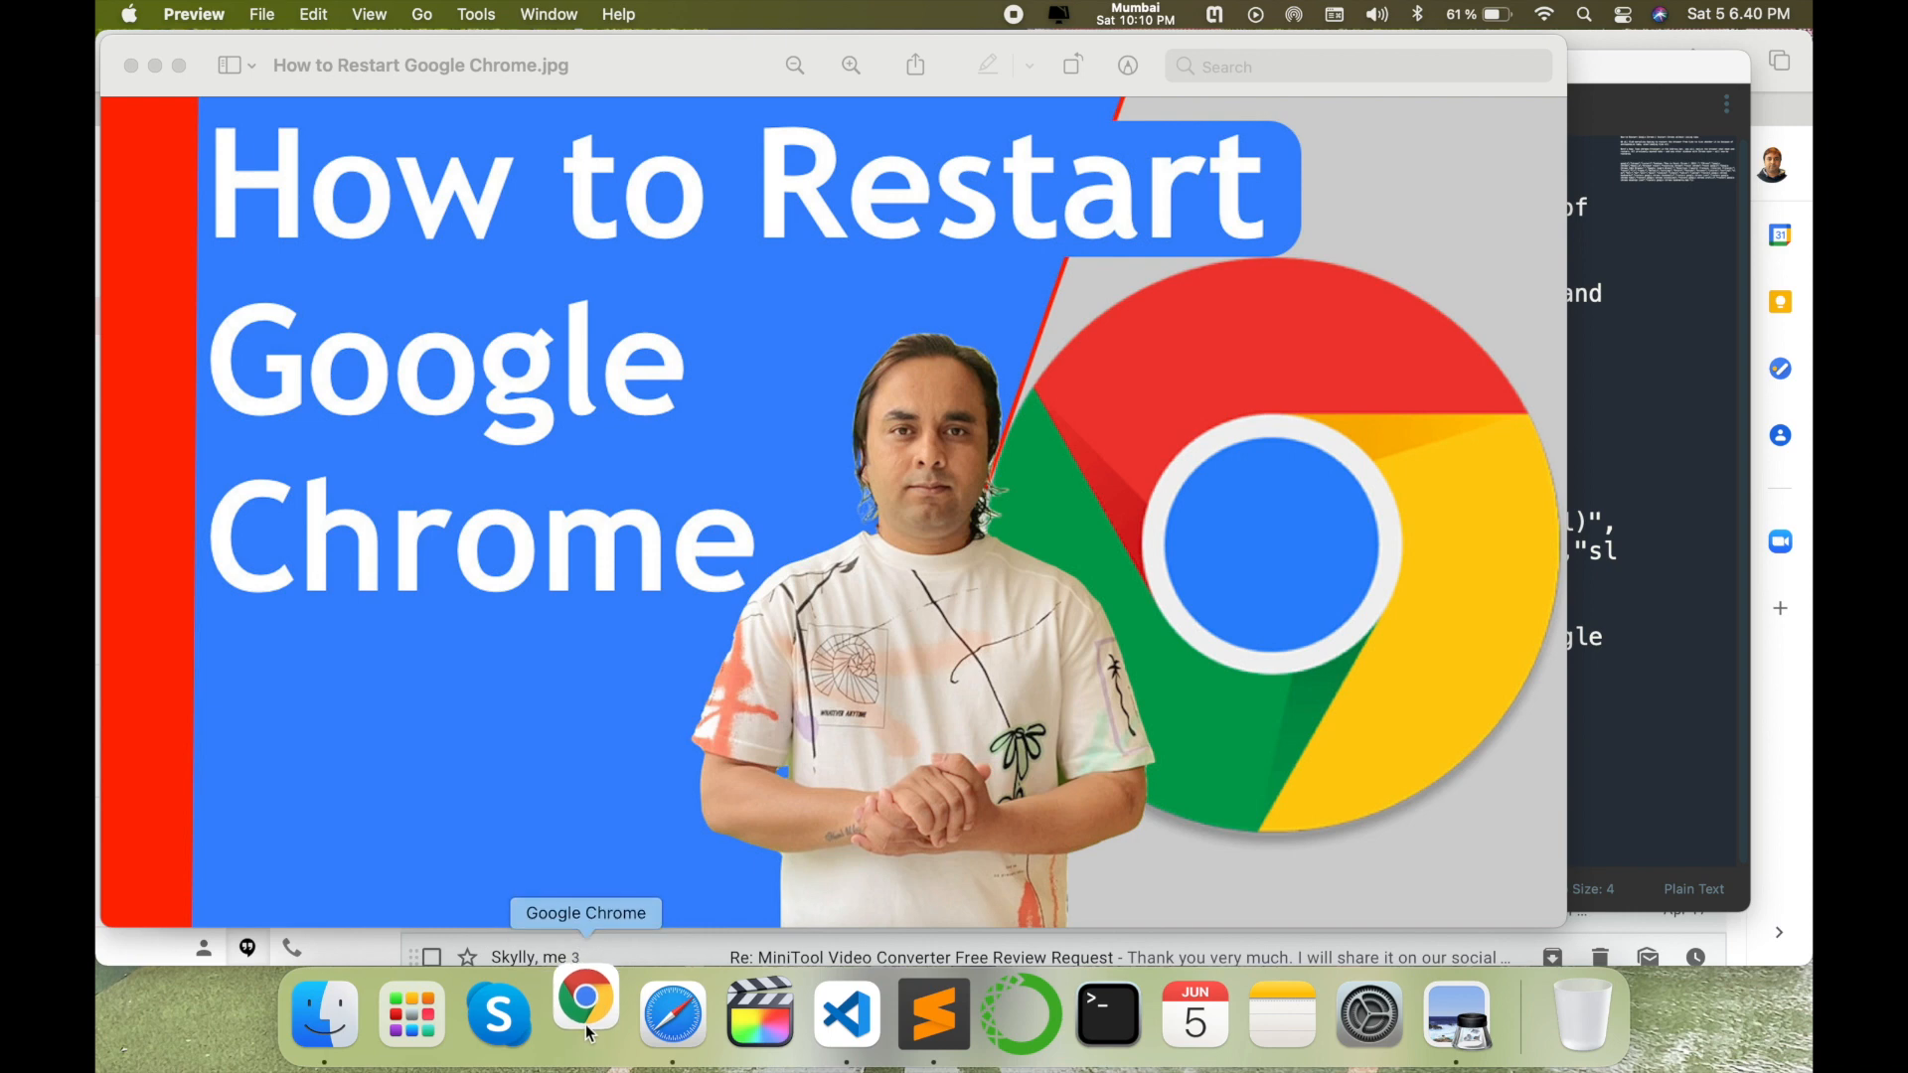
# Relaunch Chrome from the Dock after it quits.
pyautogui.click(584, 1010)
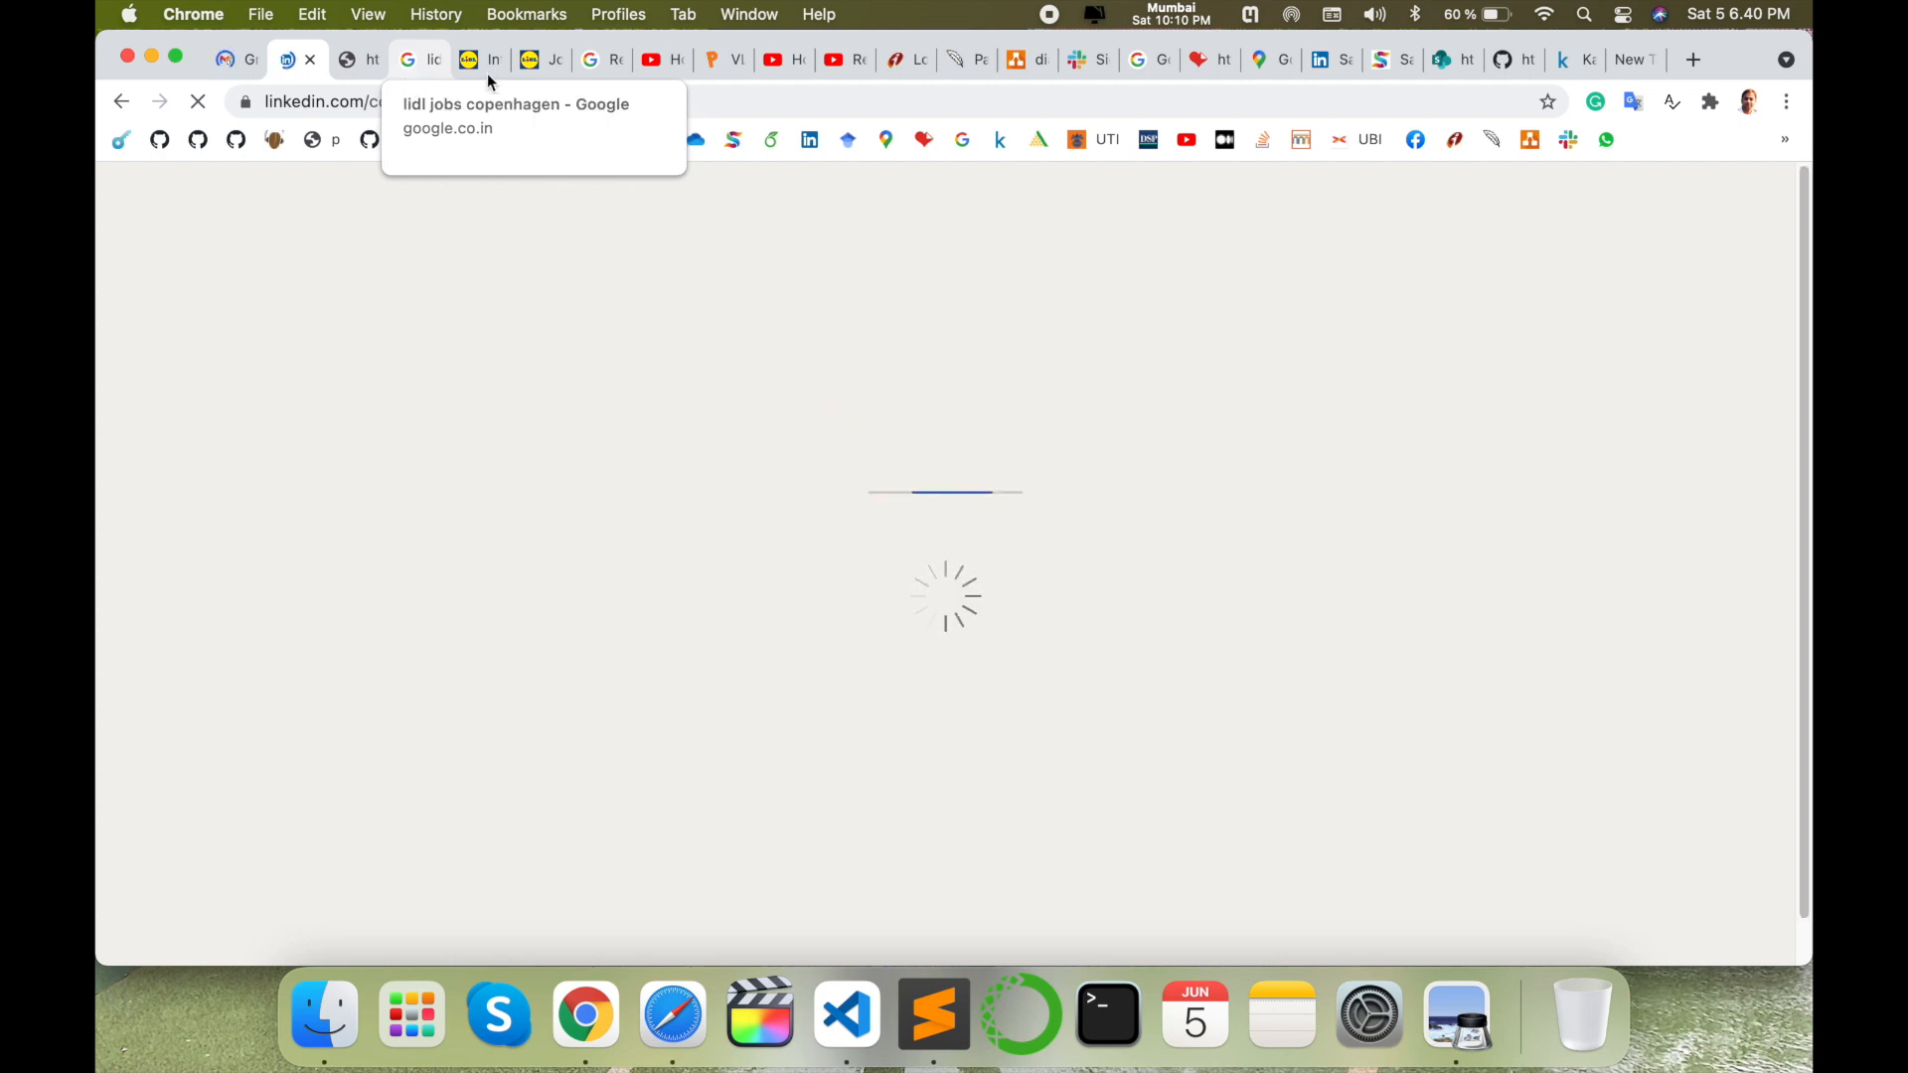
# Switch to the restored Google search tab about restarting Chrome without losing tabs.
pyautogui.click(479, 58)
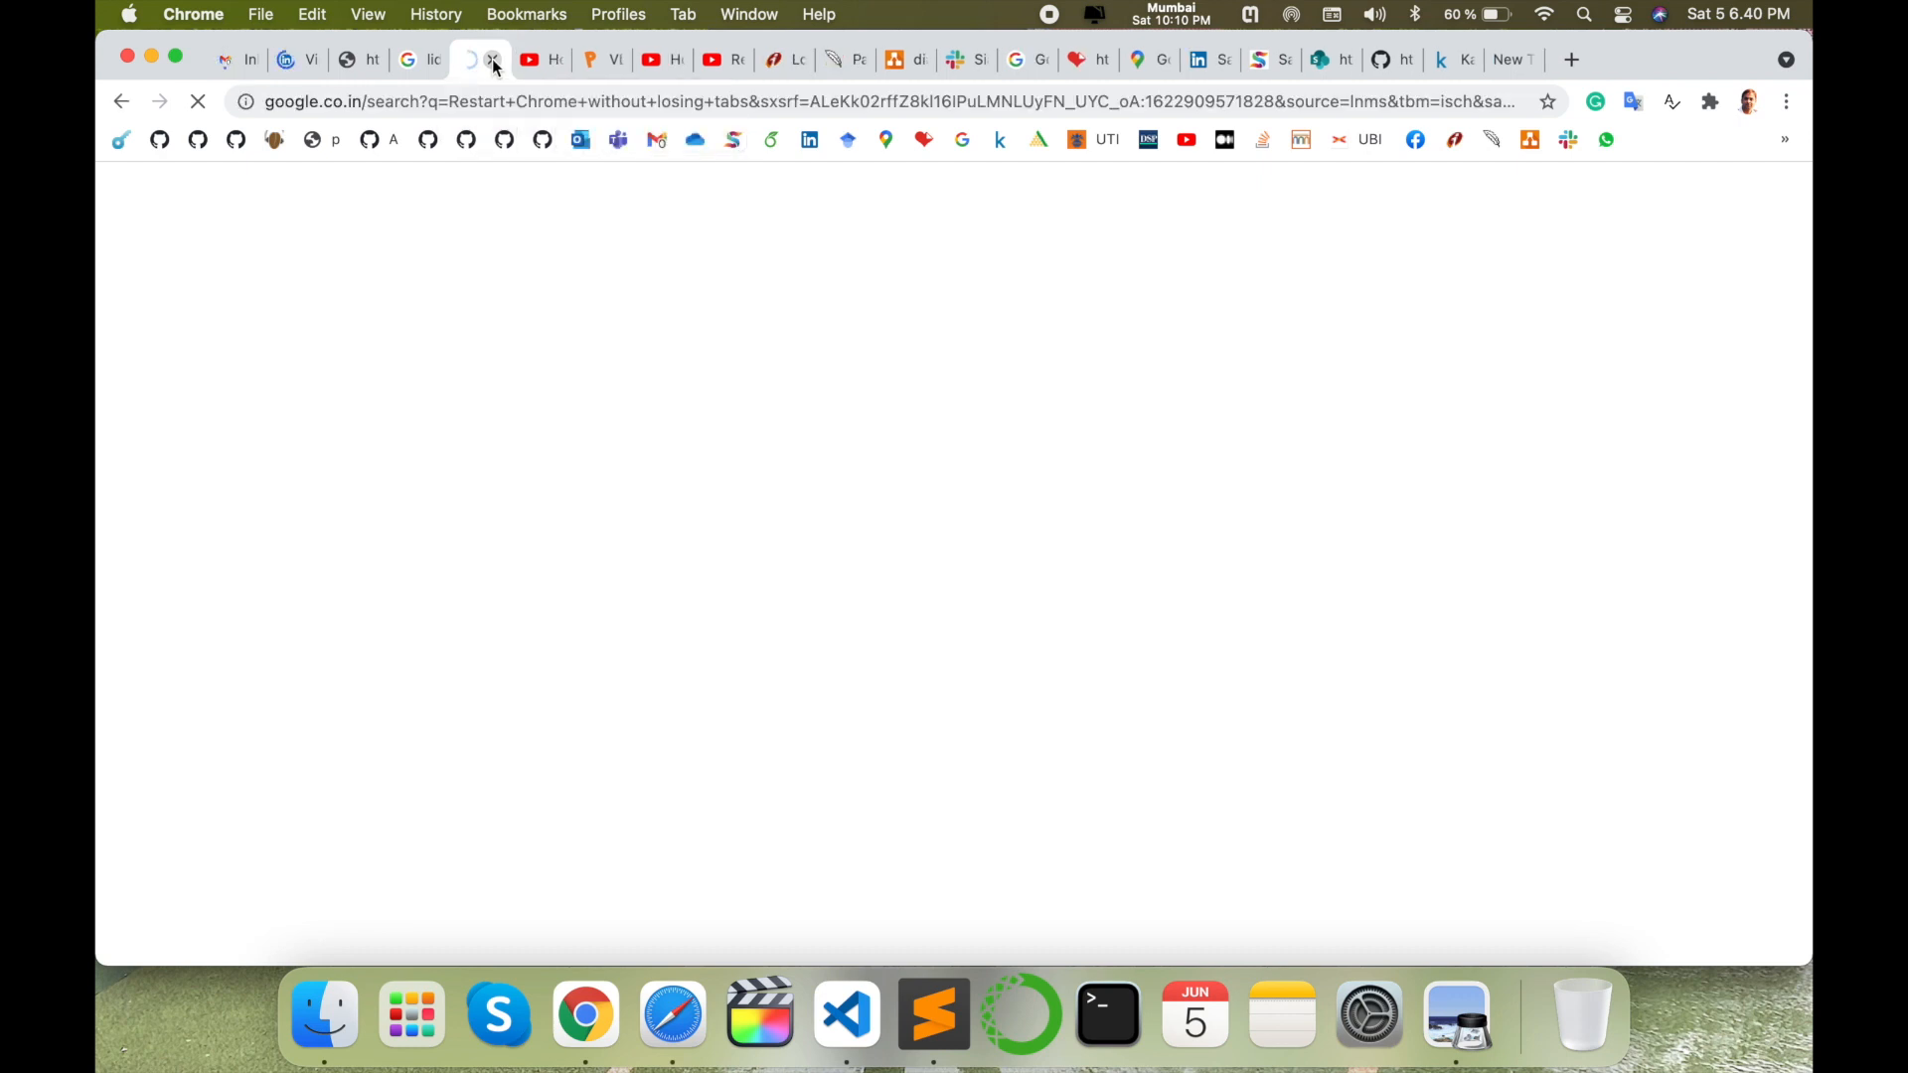